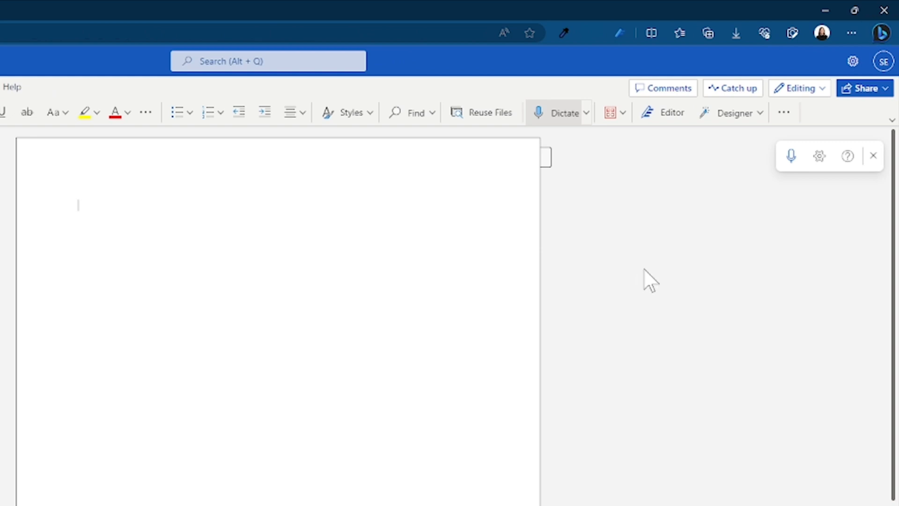
Step: Ask Bing Chat "How do I setup mfa on Microsoft 365?" from the sidebar
{"action": "left_click", "coordinate": [882, 32]}
{"action": "type", "text": "How do I setup"}
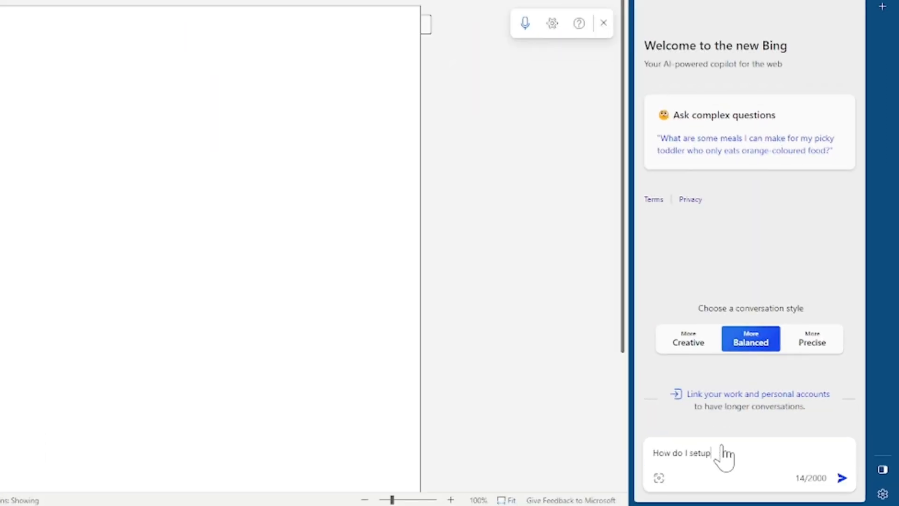
{"action": "type", "text": "mfa on Microsoft 365?"}
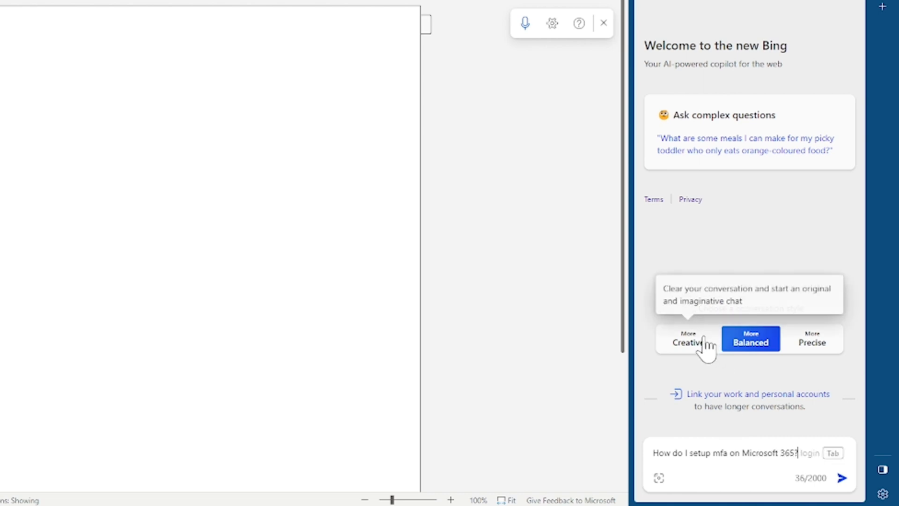
{"action": "mouse_move", "coordinate": [750, 352]}
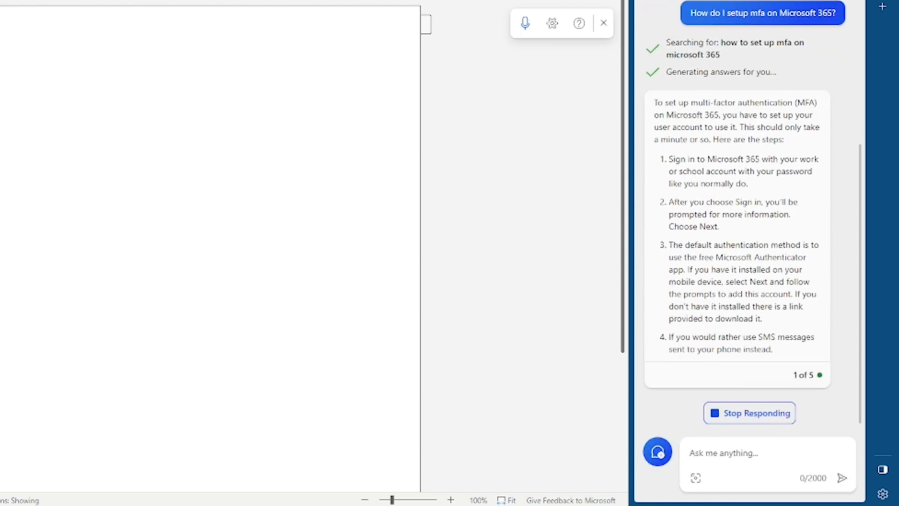
{"action": "scroll", "scroll_direction": "down", "scroll_amount": 3}
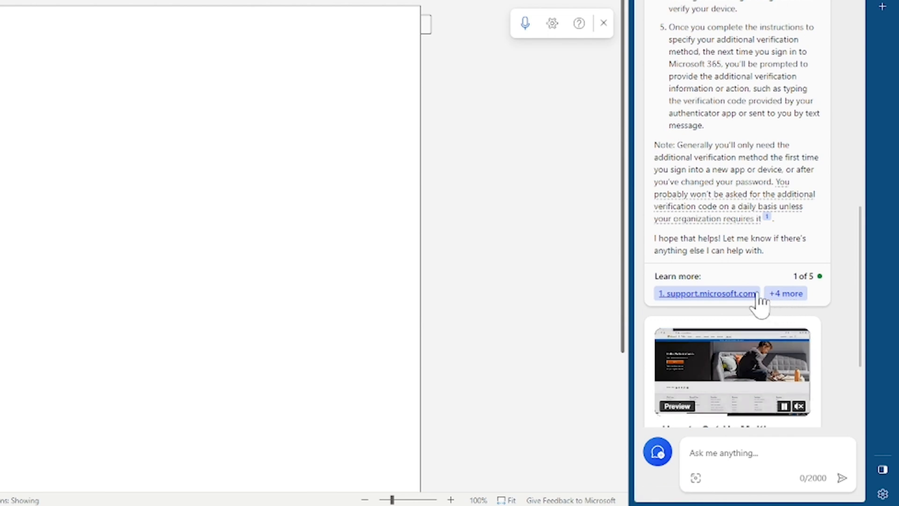
{"action": "scroll", "scroll_direction": "down", "scroll_amount": 3}
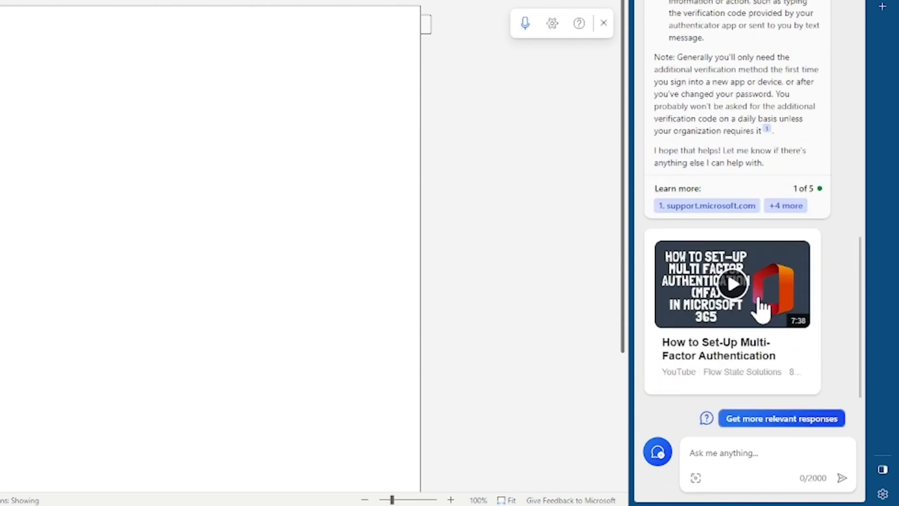
{"action": "left_click", "coordinate": [780, 417]}
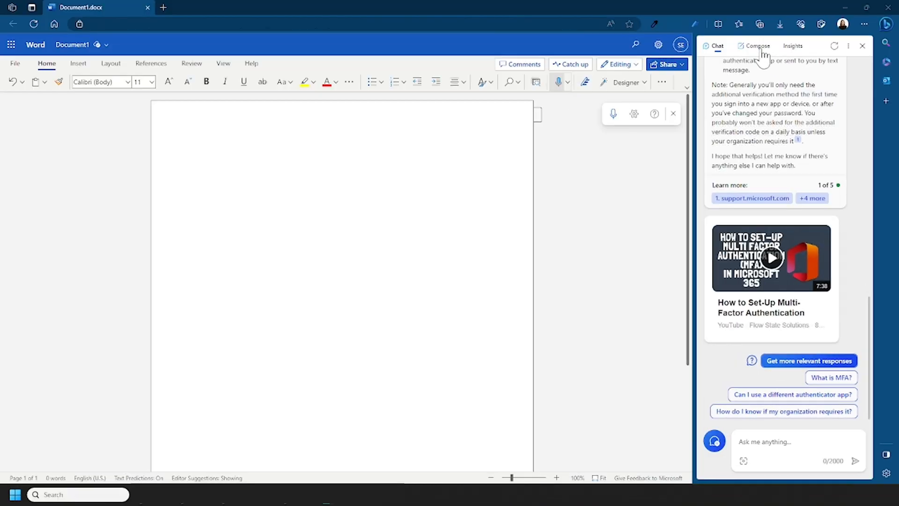
Step: Compose a congratulations email to Dean on his exam pass, Enthusiastic tone, Email format, Medium length
{"action": "left_click", "coordinate": [757, 46]}
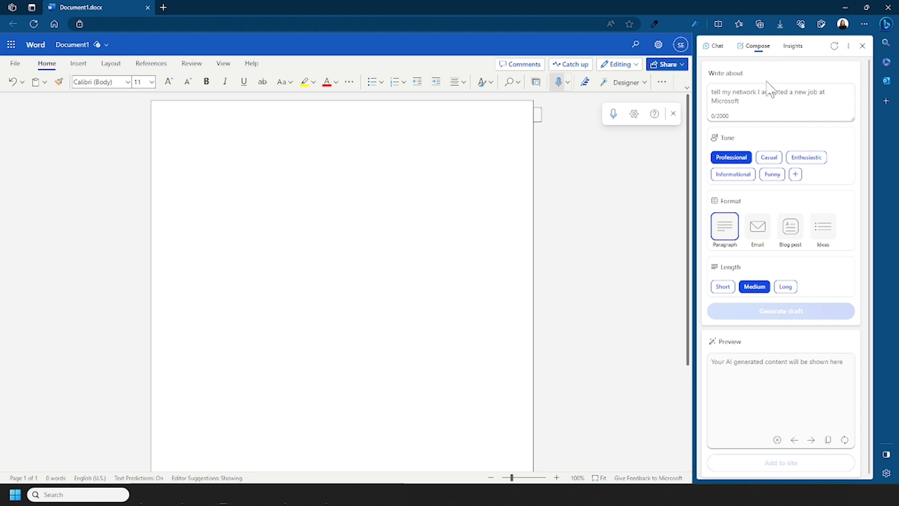
{"action": "mouse_move", "coordinate": [780, 100]}
{"action": "type", "text": "Write a congratulations email t"}
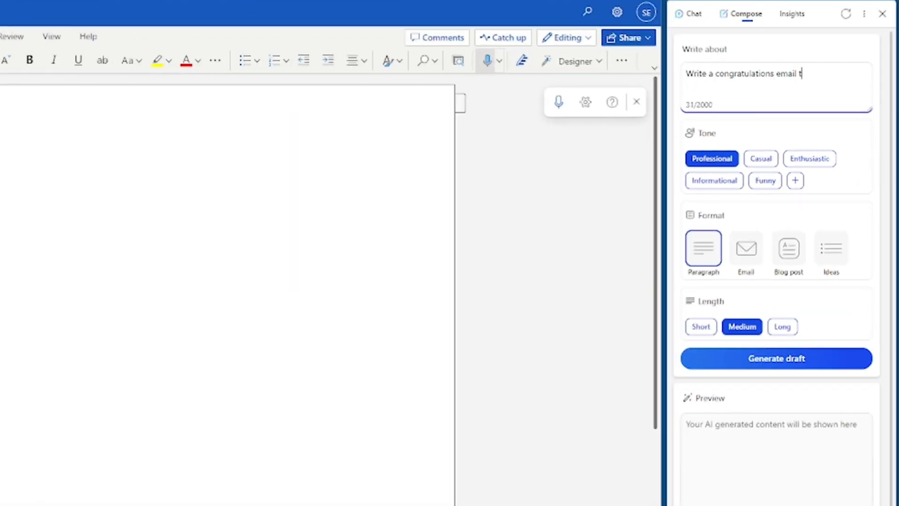
{"action": "type", "text": "o Dean on his recent exam pass"}
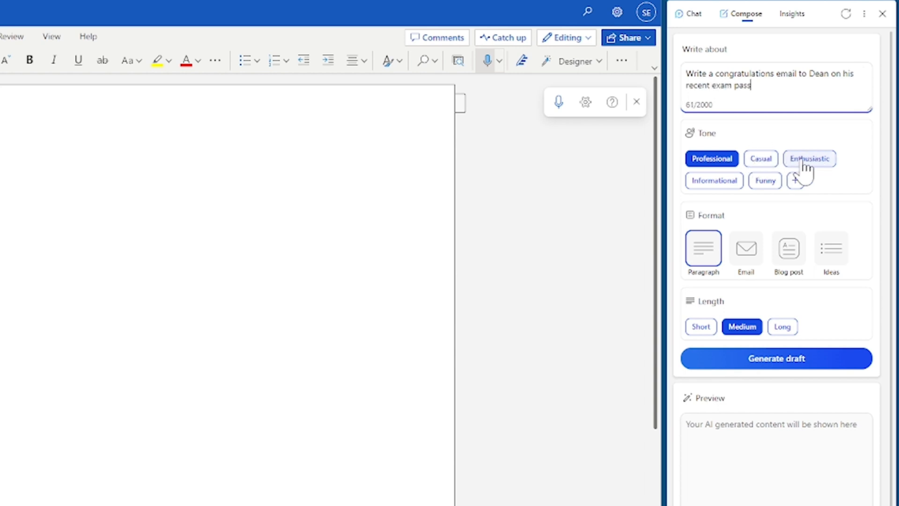
{"action": "left_click", "coordinate": [808, 158]}
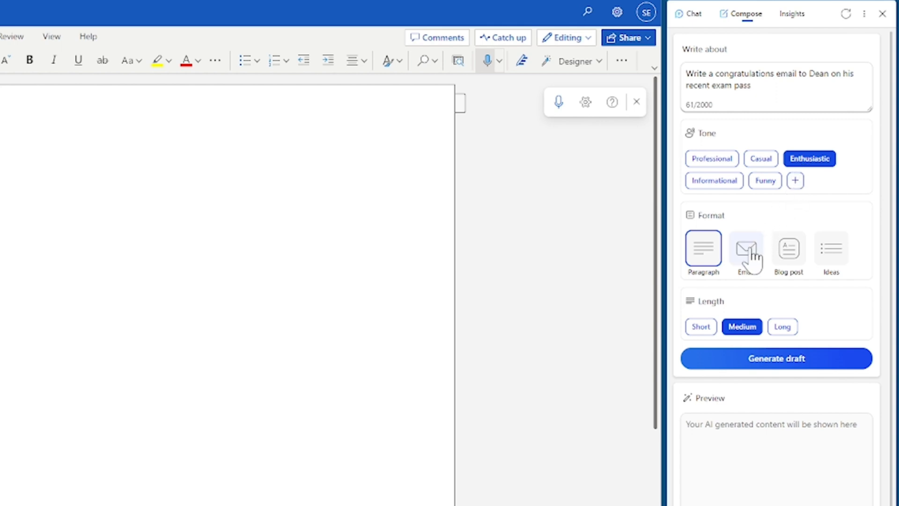
{"action": "left_click", "coordinate": [745, 247]}
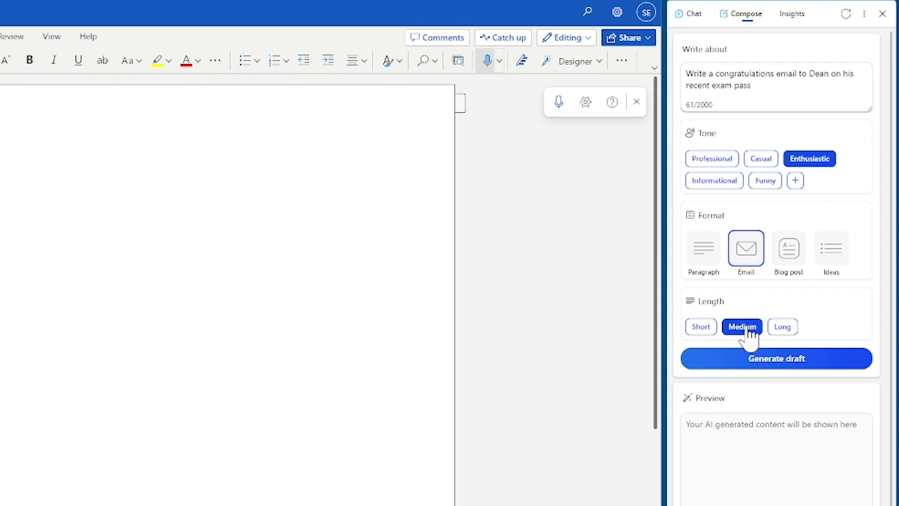
{"action": "mouse_move", "coordinate": [762, 341]}
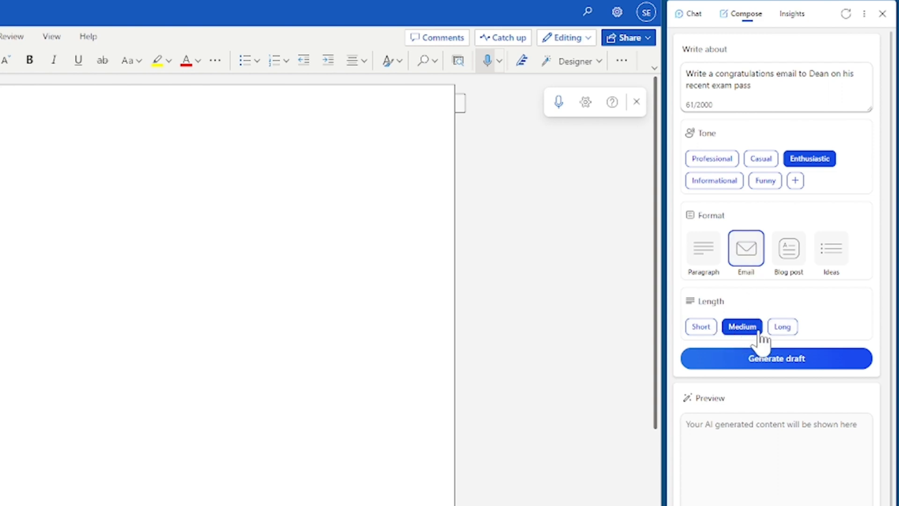
Step: Generate the email draft, add a joke, and insert it into the Word document
{"action": "left_click", "coordinate": [775, 359]}
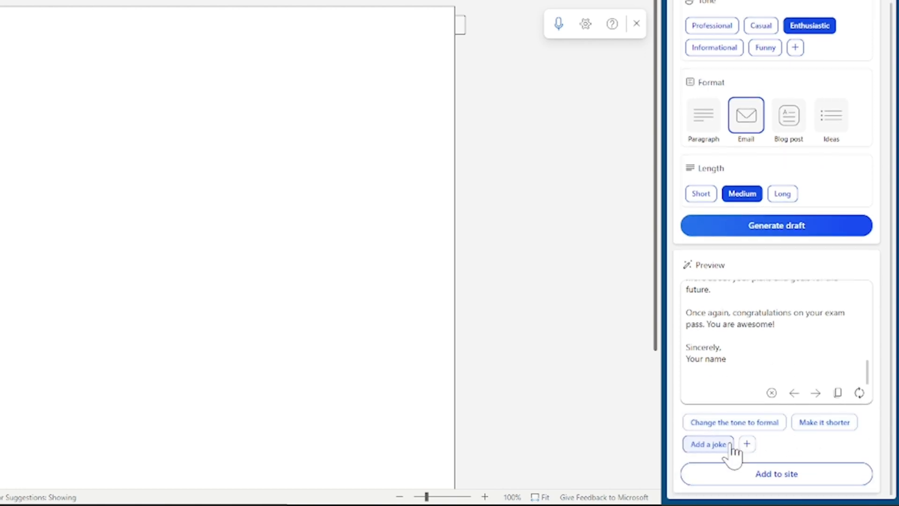
{"action": "left_click", "coordinate": [708, 444]}
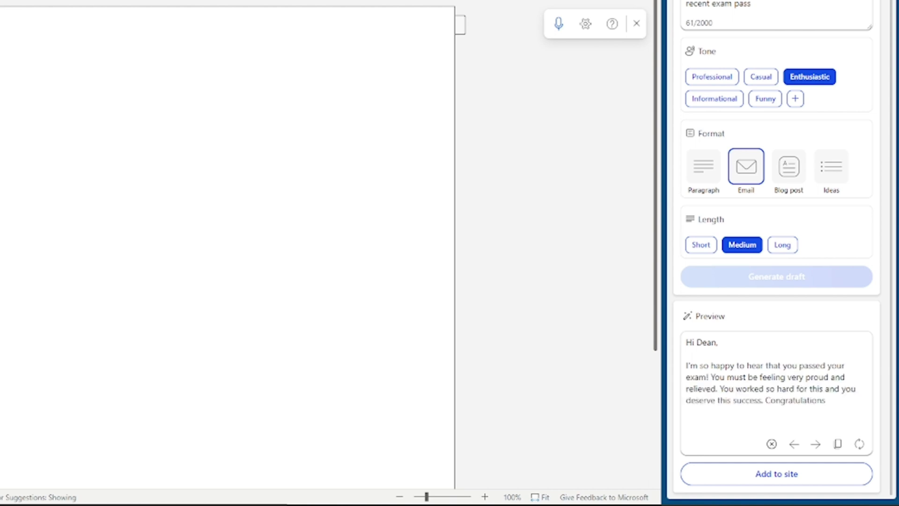
{"action": "scroll", "scroll_direction": "down", "scroll_amount": 3}
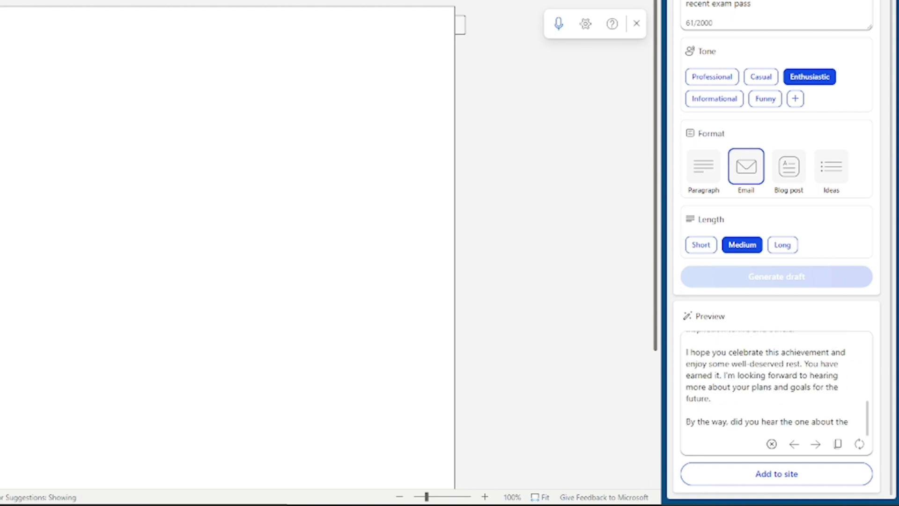
{"action": "scroll", "scroll_direction": "down", "scroll_amount": 3}
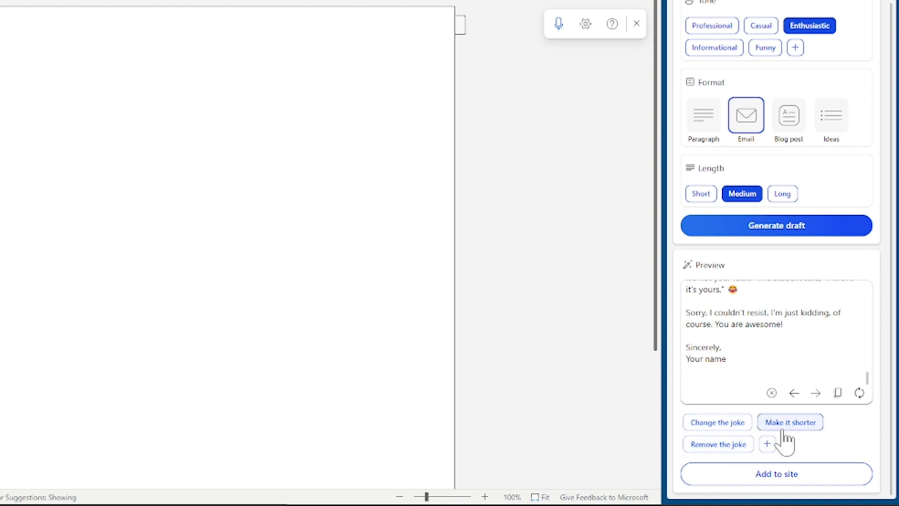
{"action": "left_click", "coordinate": [789, 423]}
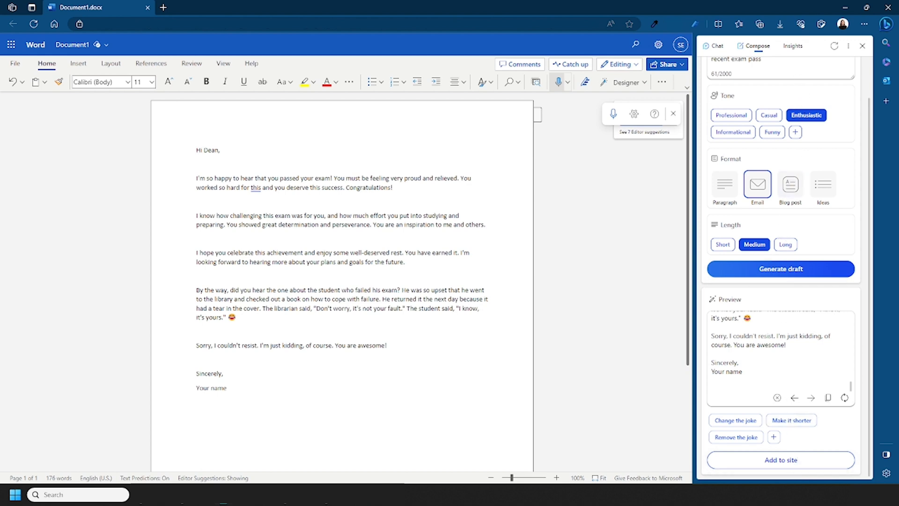
Step: Show the Insights panel and load the Cosy Club website from the Google results
{"action": "left_click", "coordinate": [793, 46]}
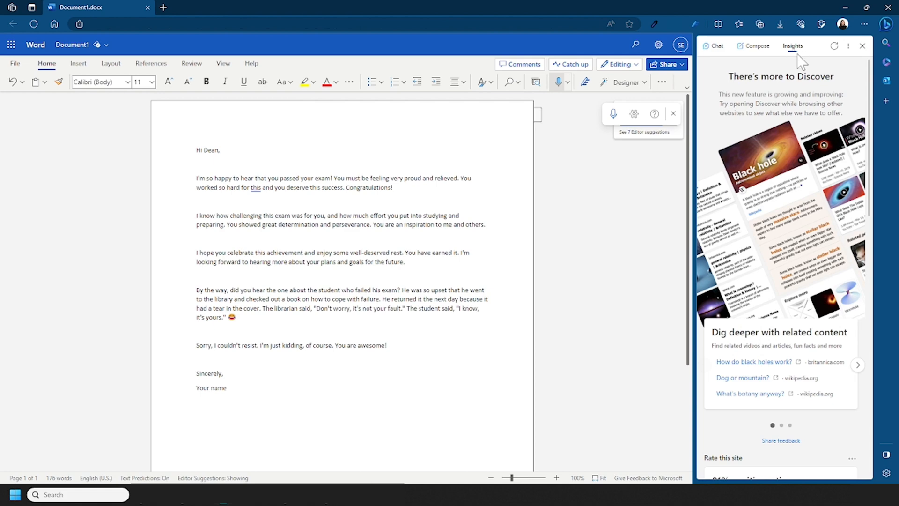
{"action": "mouse_move", "coordinate": [805, 189]}
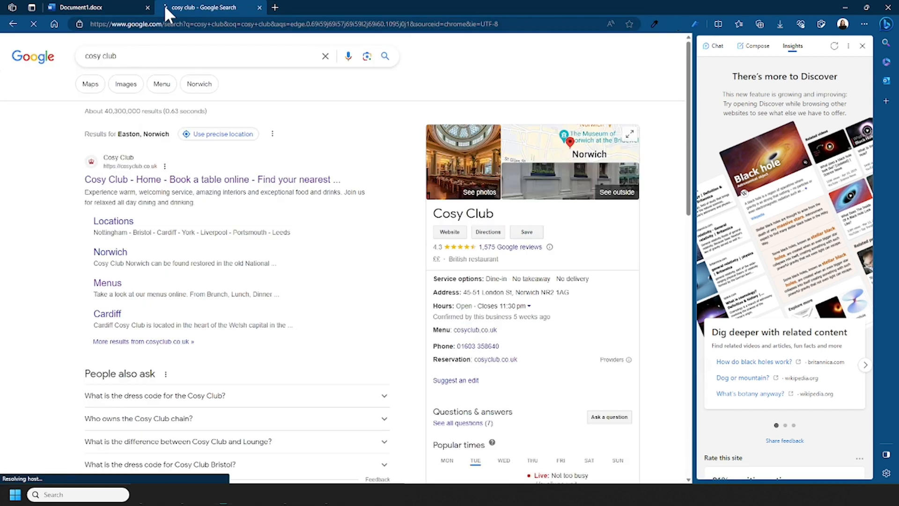
{"action": "left_click", "coordinate": [211, 179]}
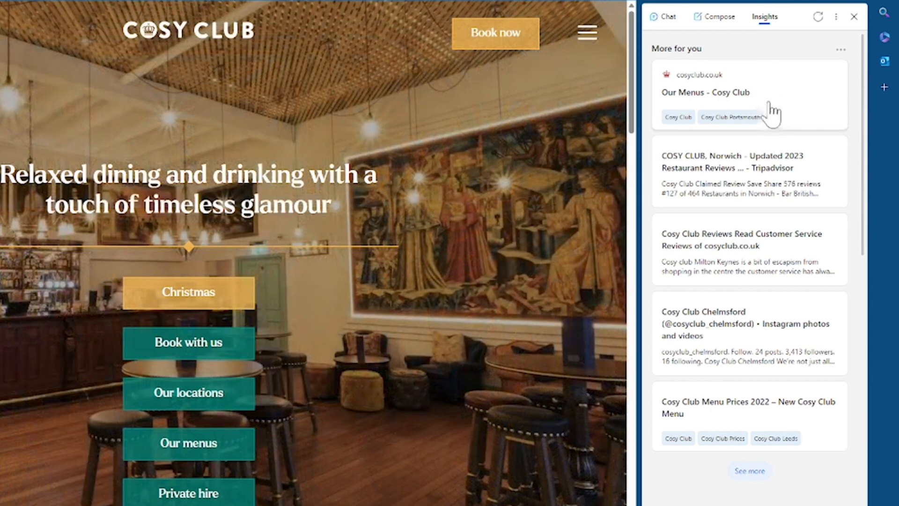
Step: Rate the Cosy Club site High Quality and Trustworthy and review its Analytics
{"action": "scroll", "scroll_direction": "down", "scroll_amount": 3}
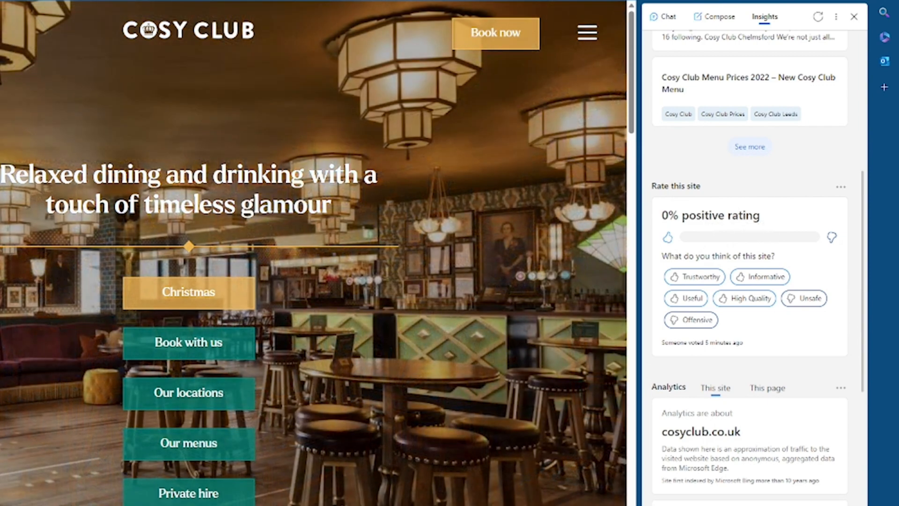
{"action": "left_click", "coordinate": [744, 297]}
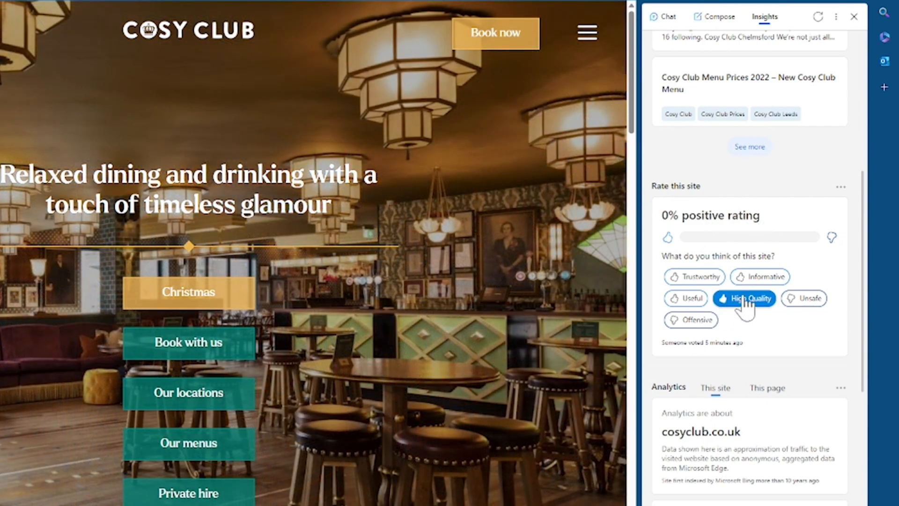
{"action": "left_click", "coordinate": [694, 276]}
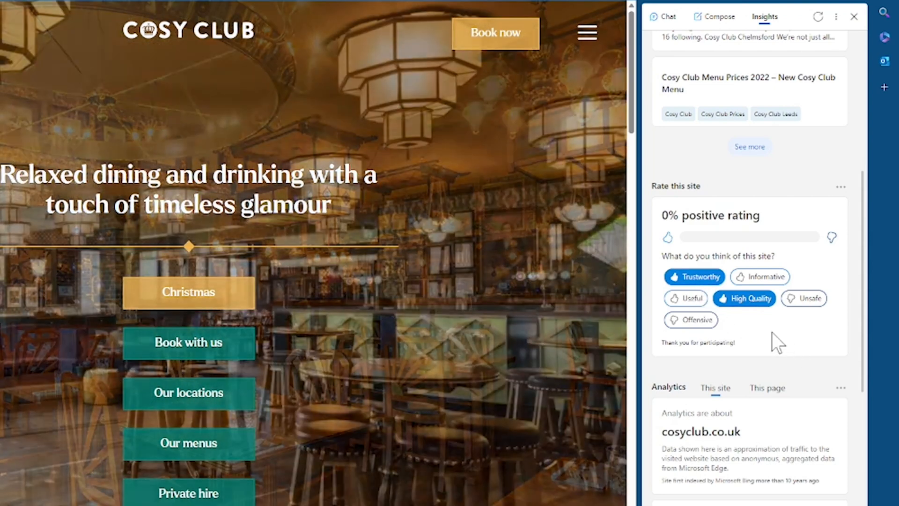
{"action": "scroll", "scroll_direction": "down", "scroll_amount": 3}
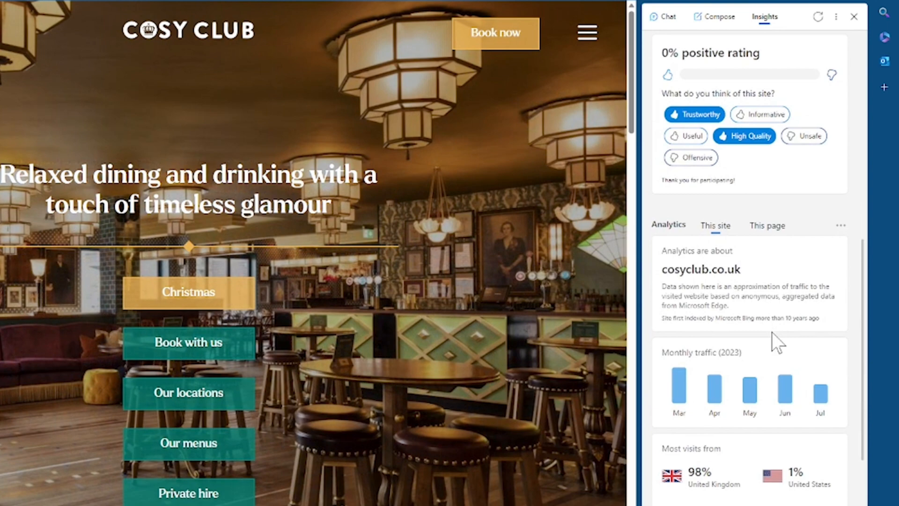
{"action": "scroll", "scroll_direction": "down", "scroll_amount": 3}
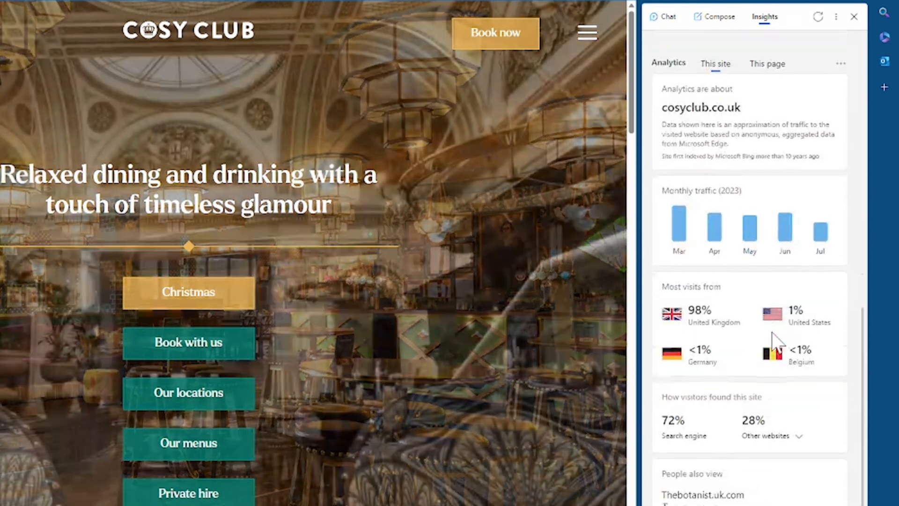
{"action": "scroll", "scroll_direction": "down", "scroll_amount": 3}
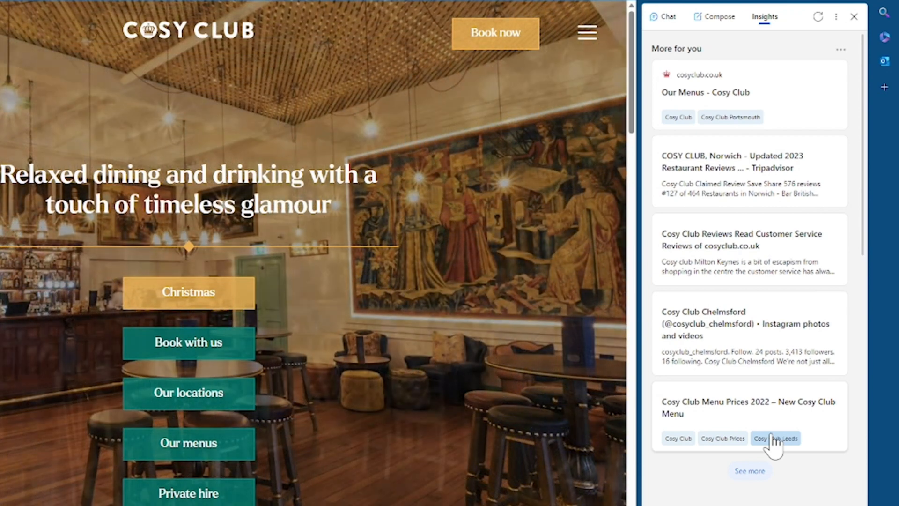
Step: Go to Notification and App settings from the sidebar menu
{"action": "left_click", "coordinate": [836, 17]}
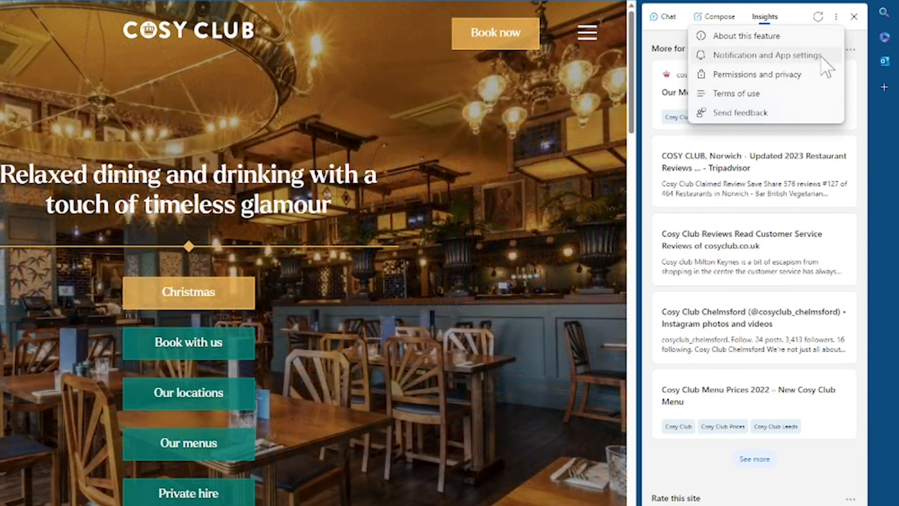
{"action": "left_click", "coordinate": [768, 55]}
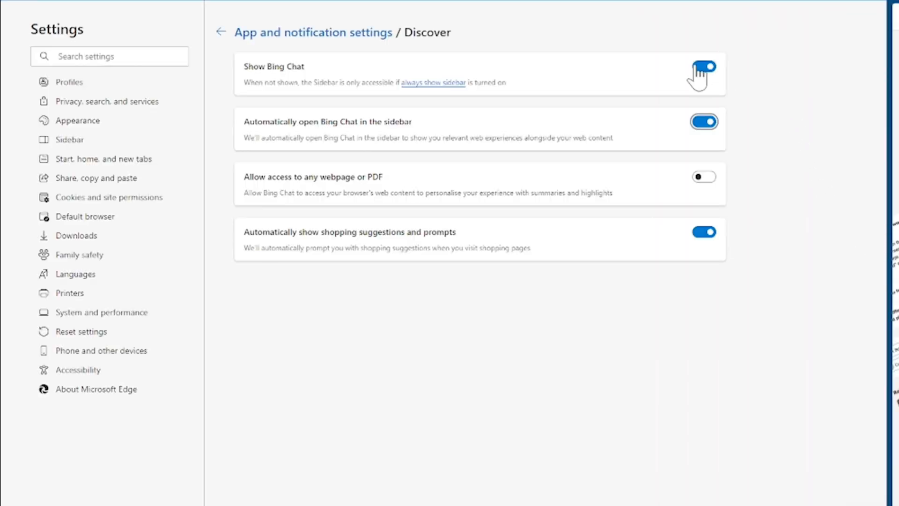
Step: Toggle Show Bing Chat off and back on, then reopen the Bing Chat pane
{"action": "left_click", "coordinate": [703, 65]}
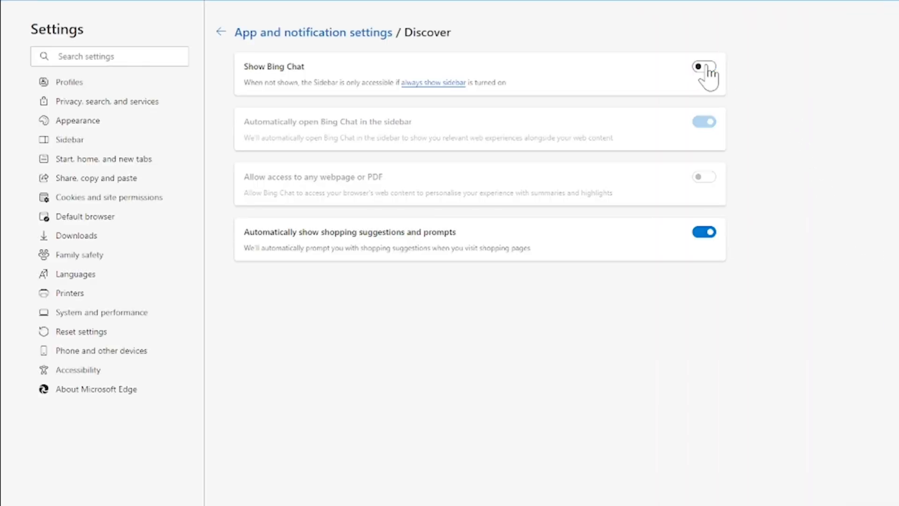
{"action": "left_click", "coordinate": [703, 65]}
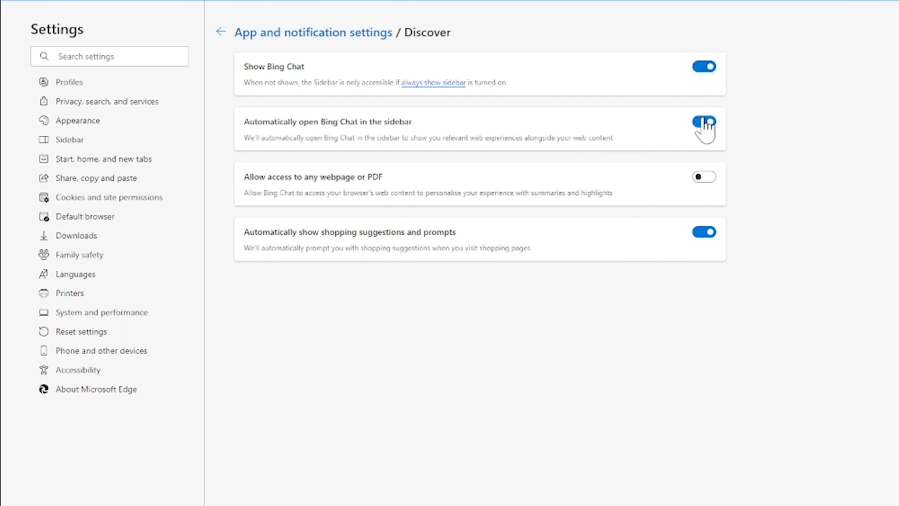
{"action": "left_click", "coordinate": [703, 122]}
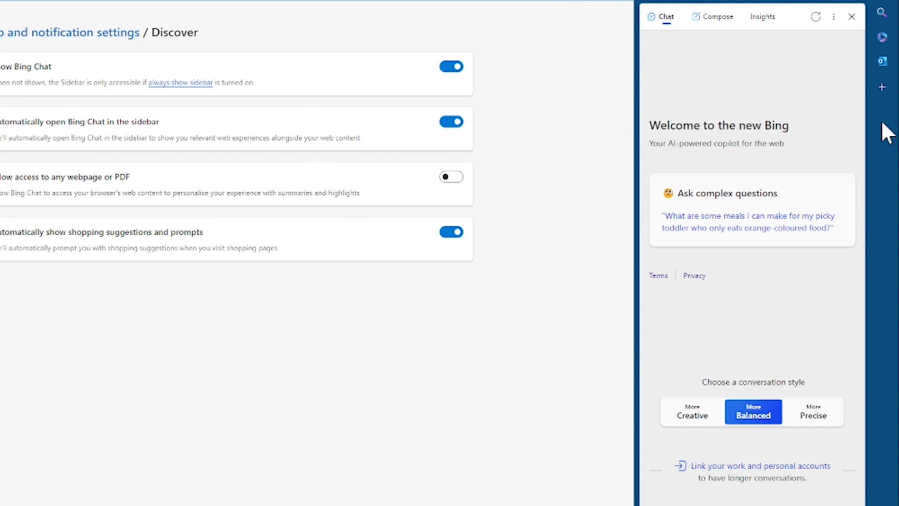
{"action": "mouse_move", "coordinate": [883, 154]}
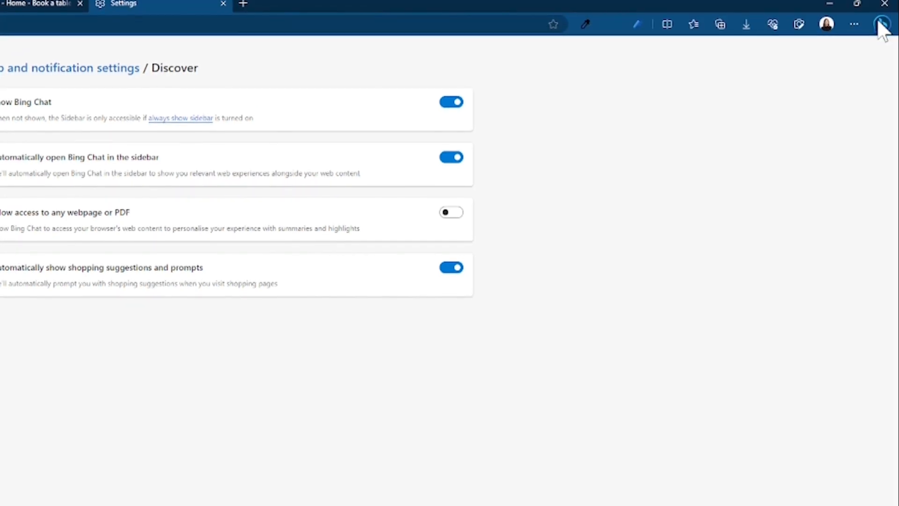
{"action": "left_click", "coordinate": [885, 24]}
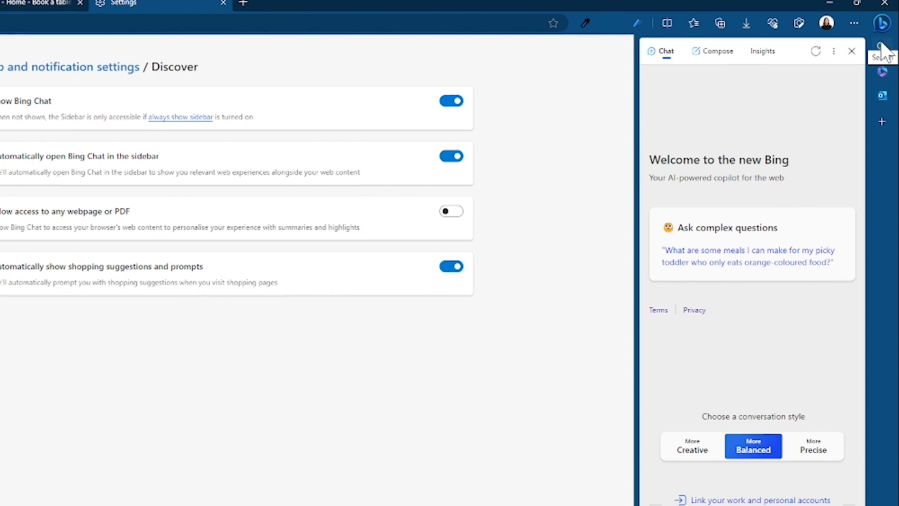
Step: View the Search and Microsoft 365 panels and launch Word for the web in a new tab
{"action": "left_click", "coordinate": [882, 46]}
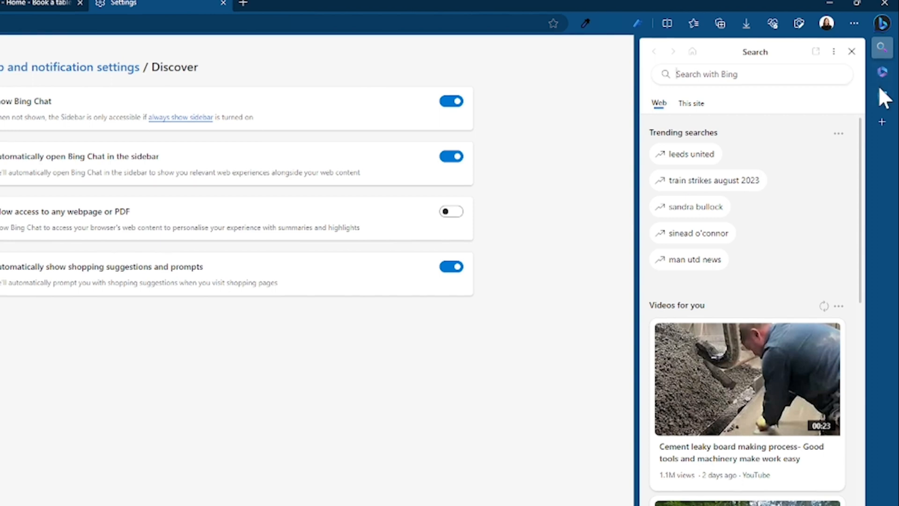
{"action": "left_click", "coordinate": [882, 72]}
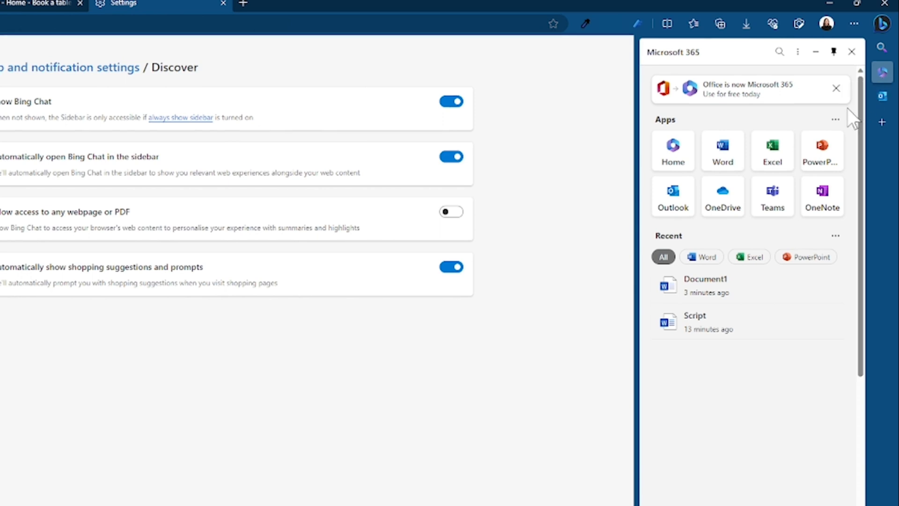
{"action": "left_click", "coordinate": [722, 150]}
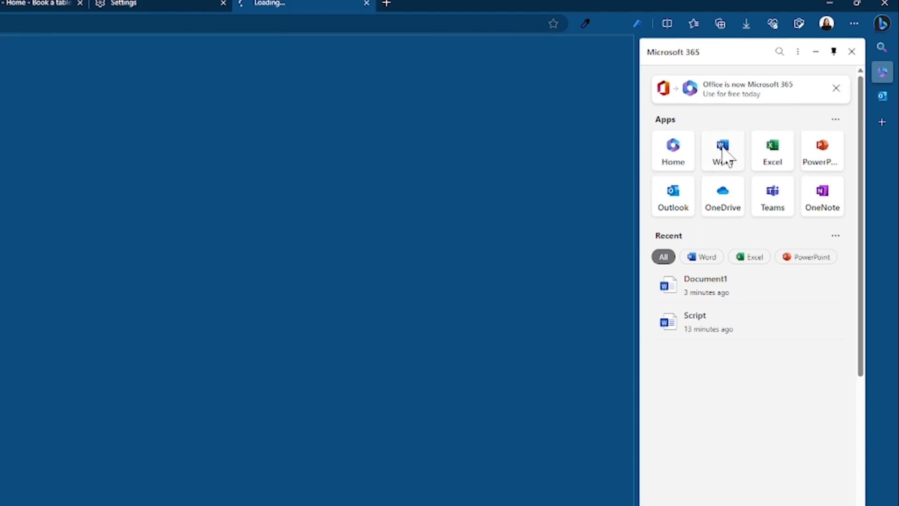
{"action": "left_click", "coordinate": [722, 151]}
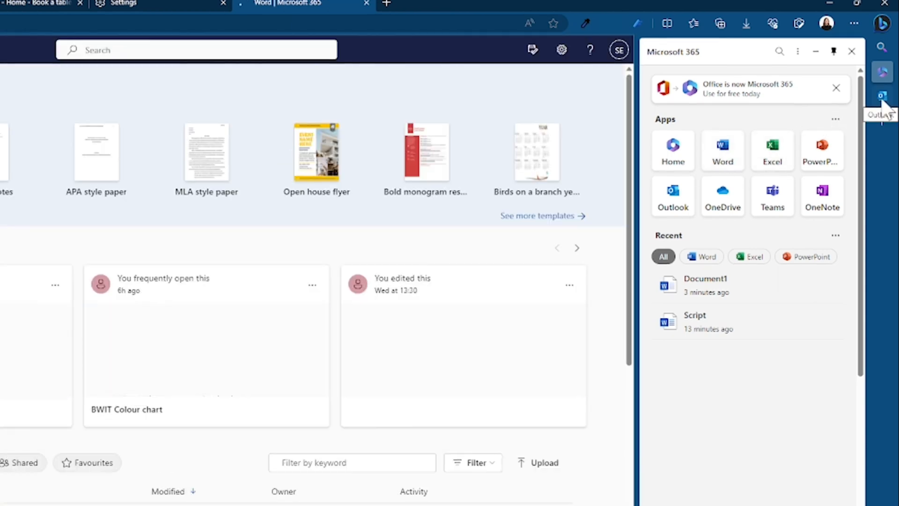
Step: Show Outlook mail in the sidebar and view the AI & Cyber Security email
{"action": "left_click", "coordinate": [882, 95]}
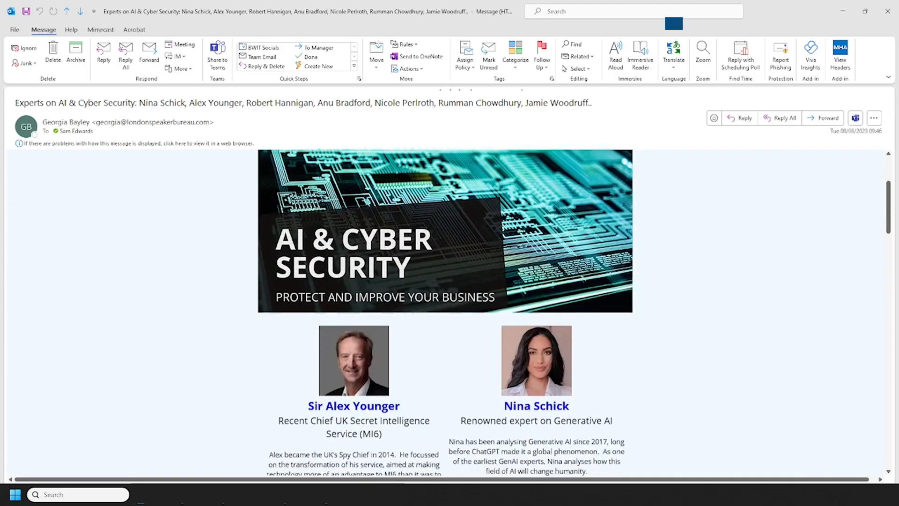
{"action": "scroll", "scroll_direction": "down", "scroll_amount": 3}
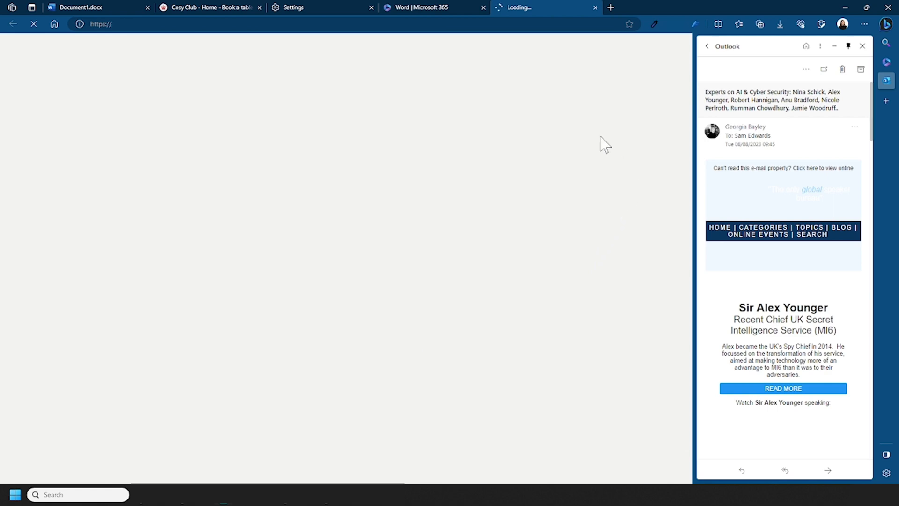
{"action": "mouse_move", "coordinate": [801, 178]}
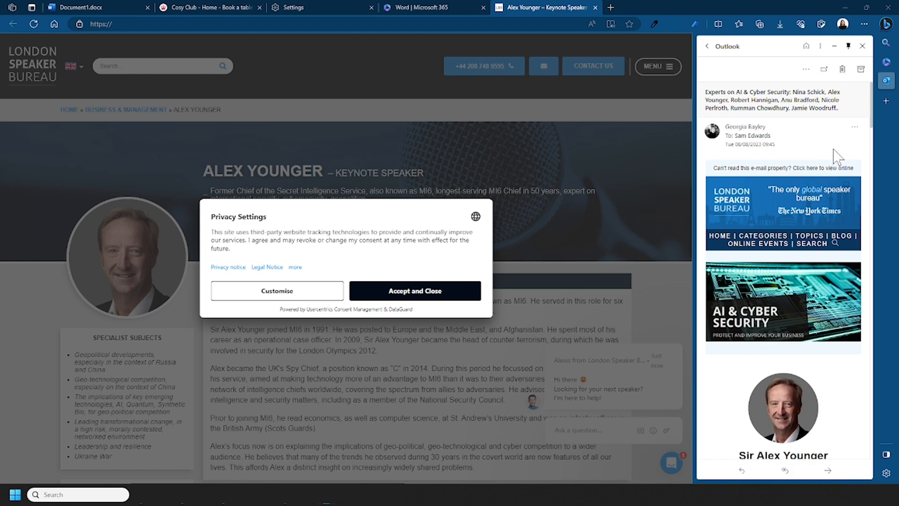
{"action": "mouse_move", "coordinate": [865, 142]}
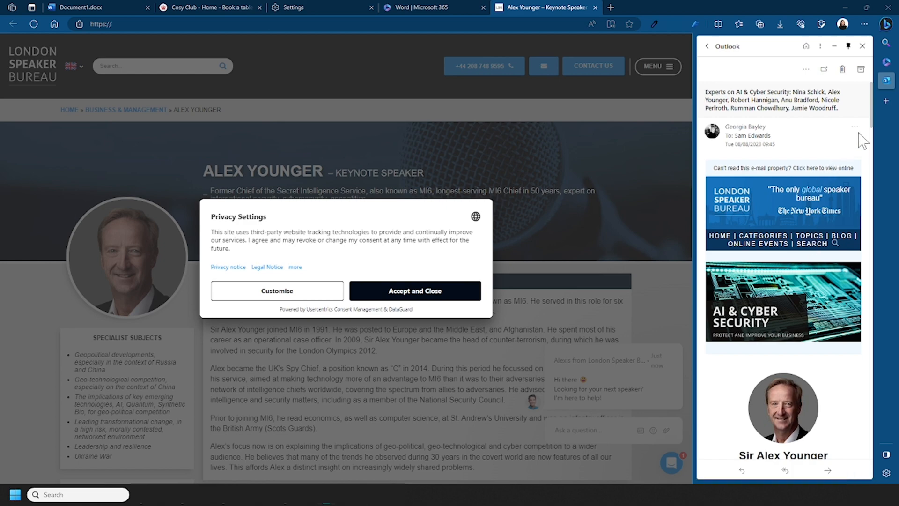
Step: Enable Tools in sidebar customisation and browse its calculator, converter and translator pane
{"action": "left_click", "coordinate": [886, 86]}
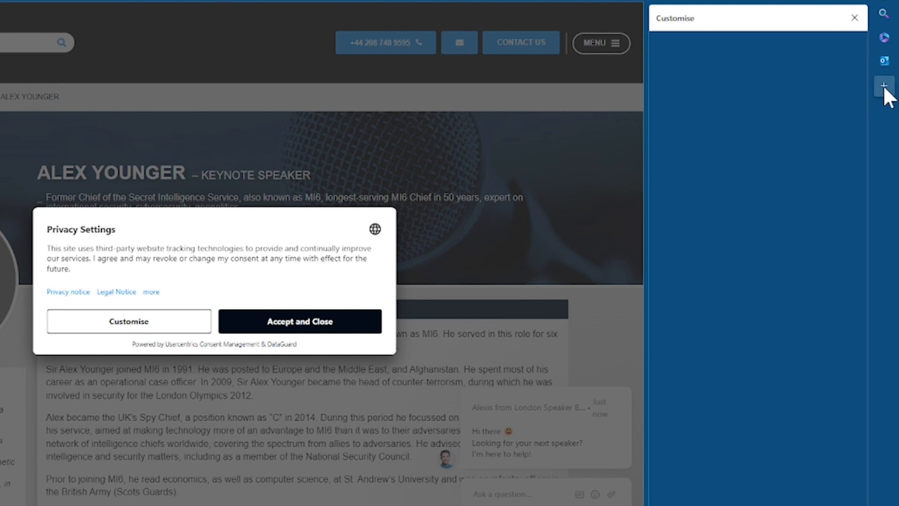
{"action": "left_click", "coordinate": [888, 85]}
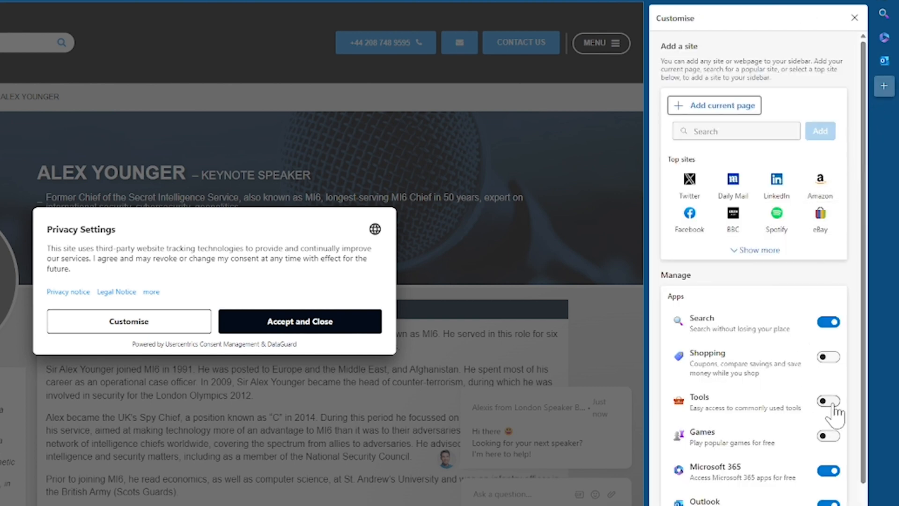
{"action": "left_click", "coordinate": [827, 400]}
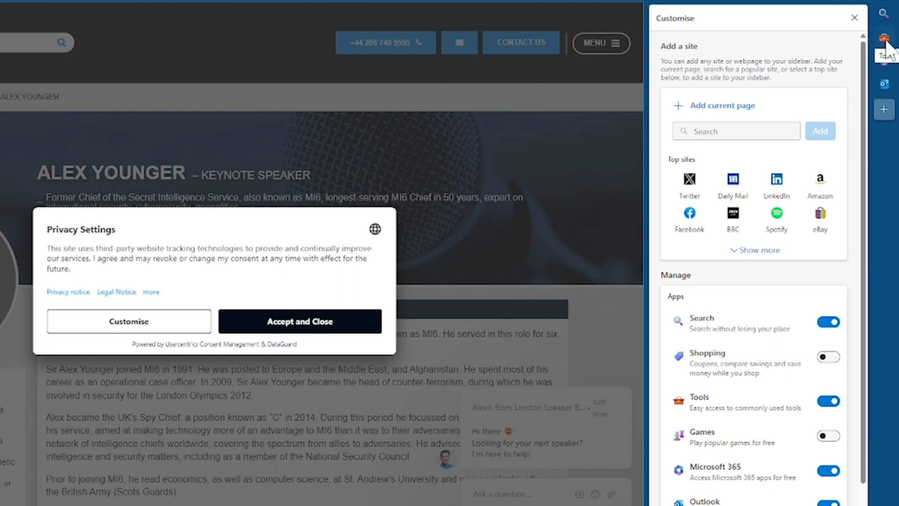
{"action": "left_click", "coordinate": [883, 38]}
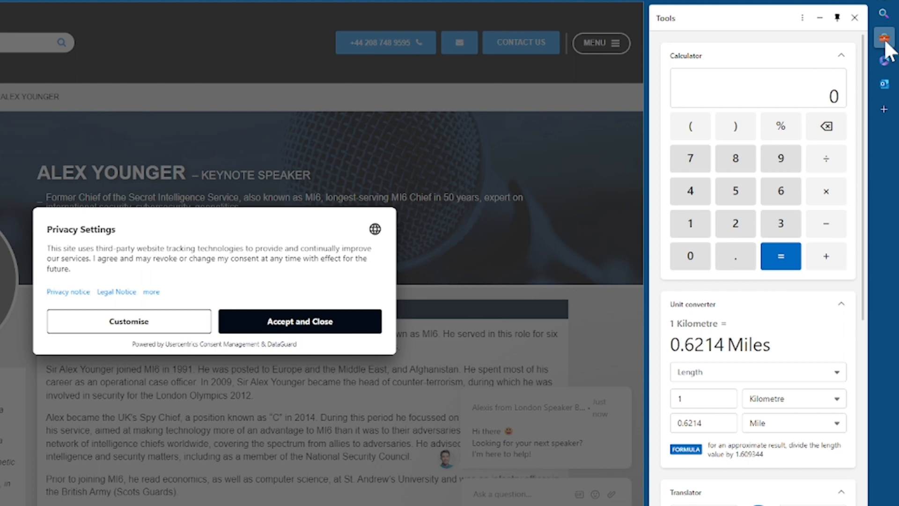
{"action": "scroll", "scroll_direction": "down", "scroll_amount": 3}
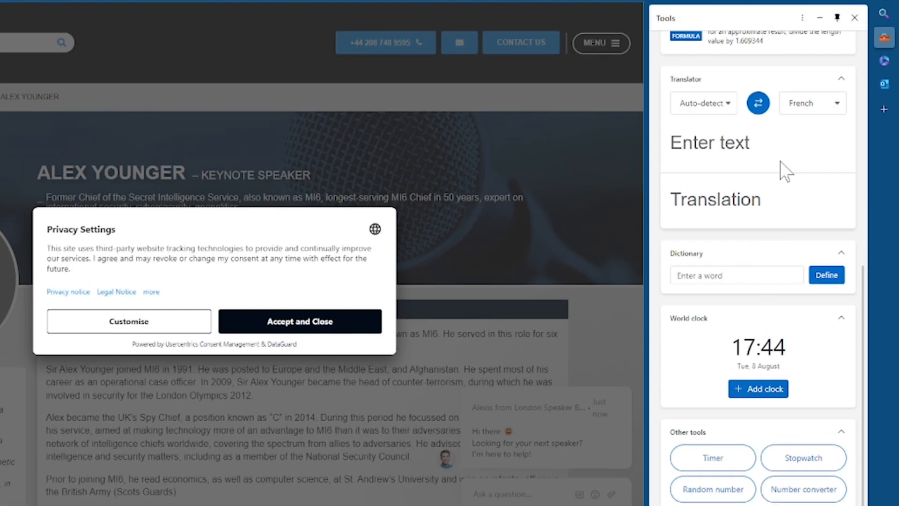
Step: Add LinkedIn to the sidebar from Top sites in the customisation panel
{"action": "left_click", "coordinate": [883, 109]}
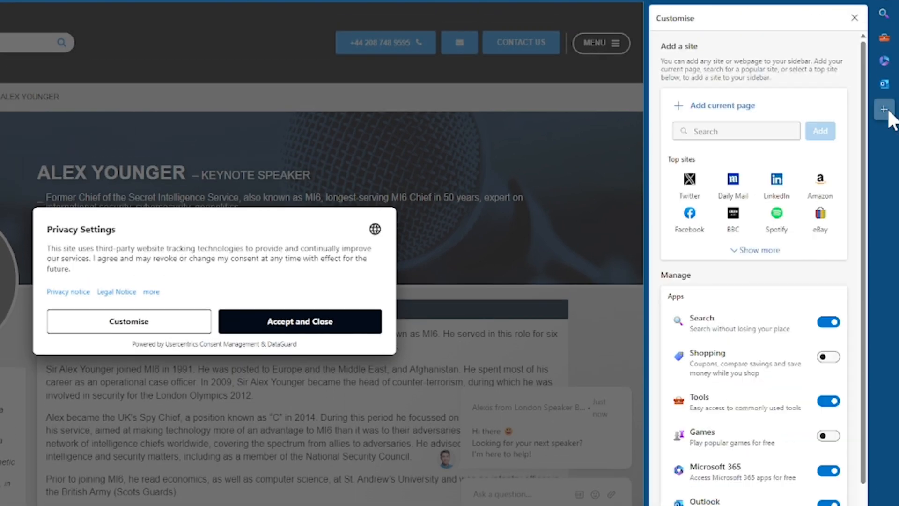
{"action": "scroll", "scroll_direction": "down", "scroll_amount": 3}
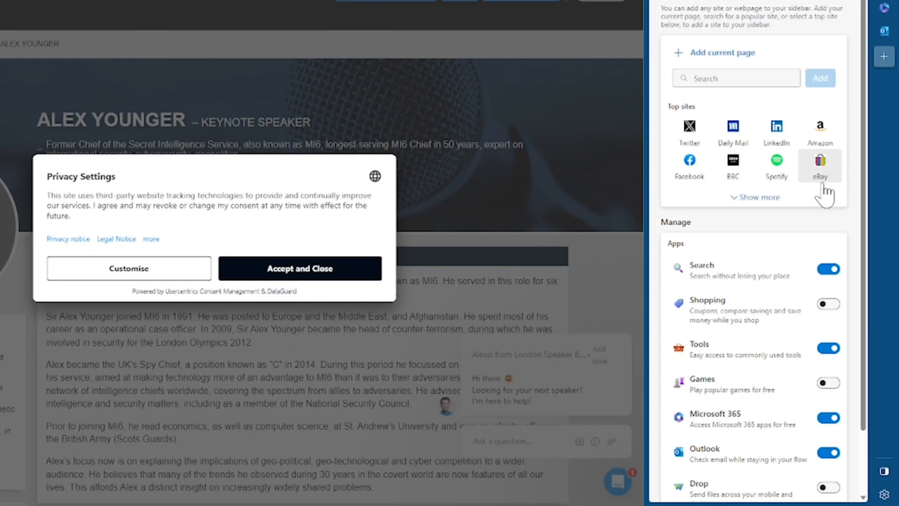
{"action": "scroll", "scroll_direction": "down", "scroll_amount": 3}
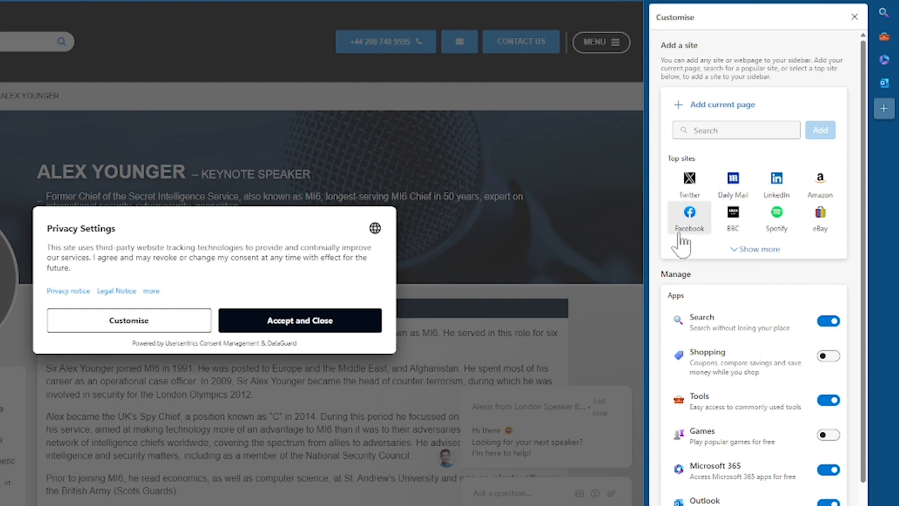
{"action": "mouse_move", "coordinate": [754, 254]}
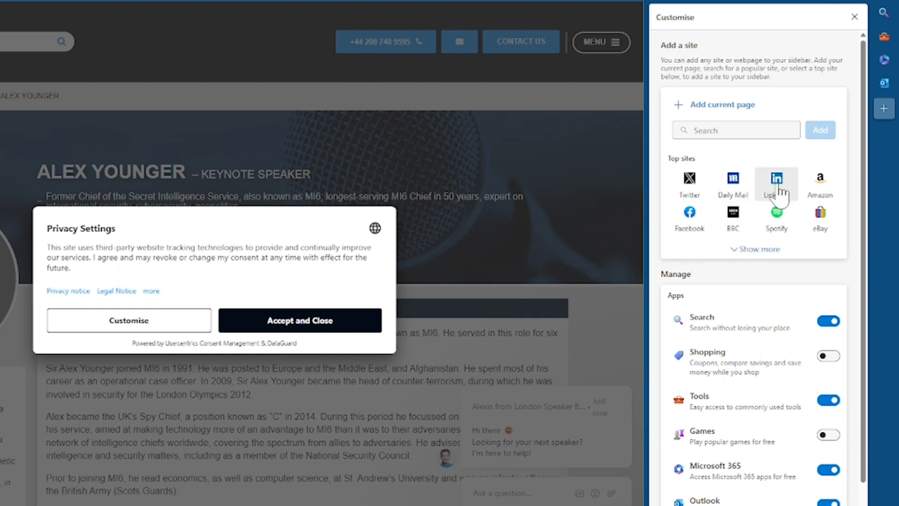
{"action": "left_click", "coordinate": [775, 181]}
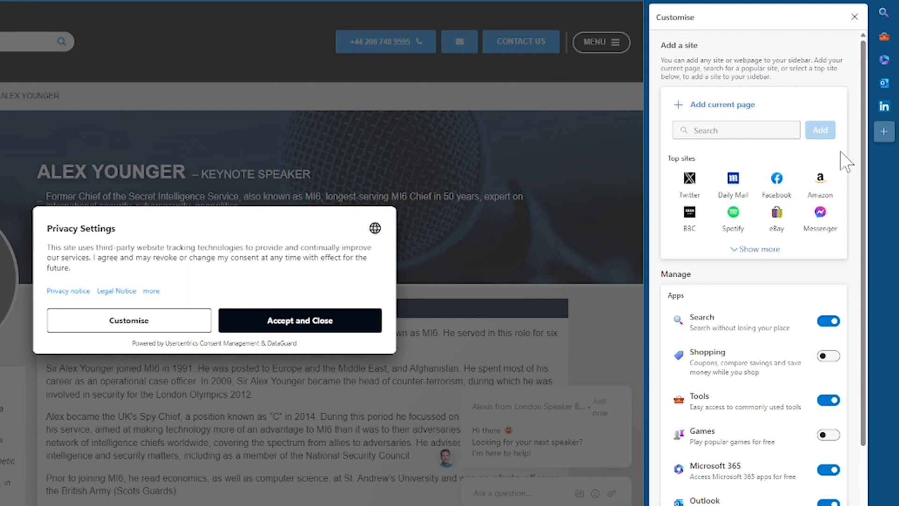
{"action": "mouse_move", "coordinate": [883, 106]}
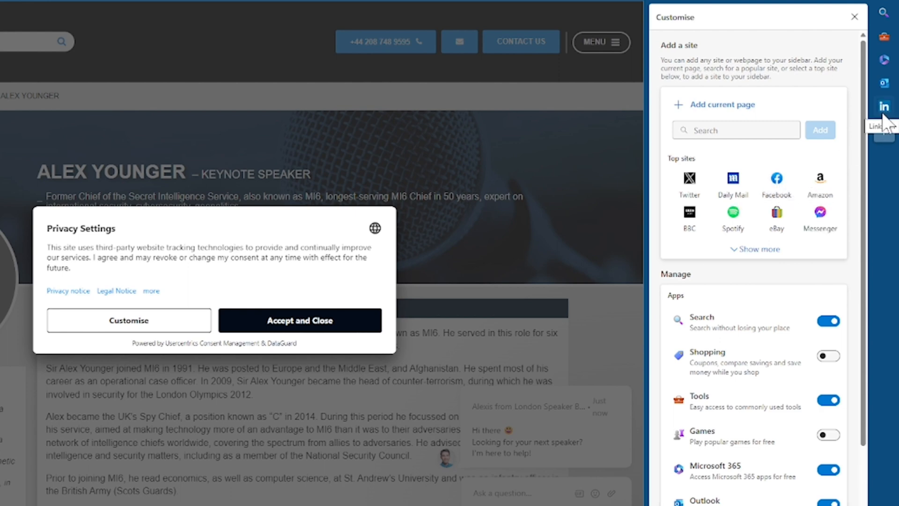
{"action": "mouse_move", "coordinate": [882, 125]}
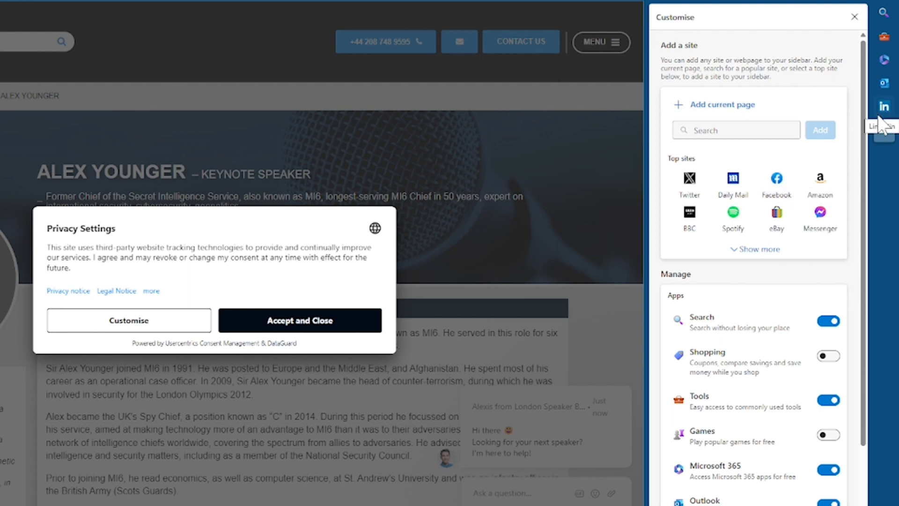
{"action": "mouse_move", "coordinate": [859, 124]}
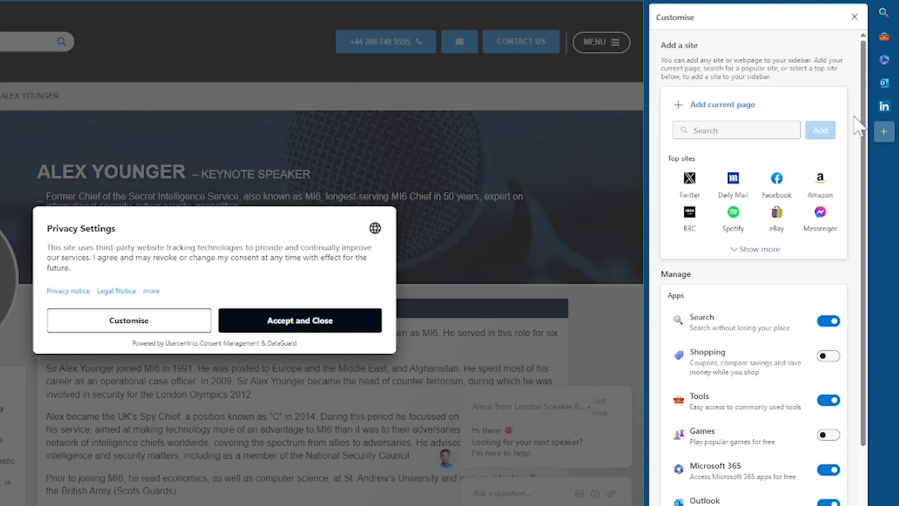